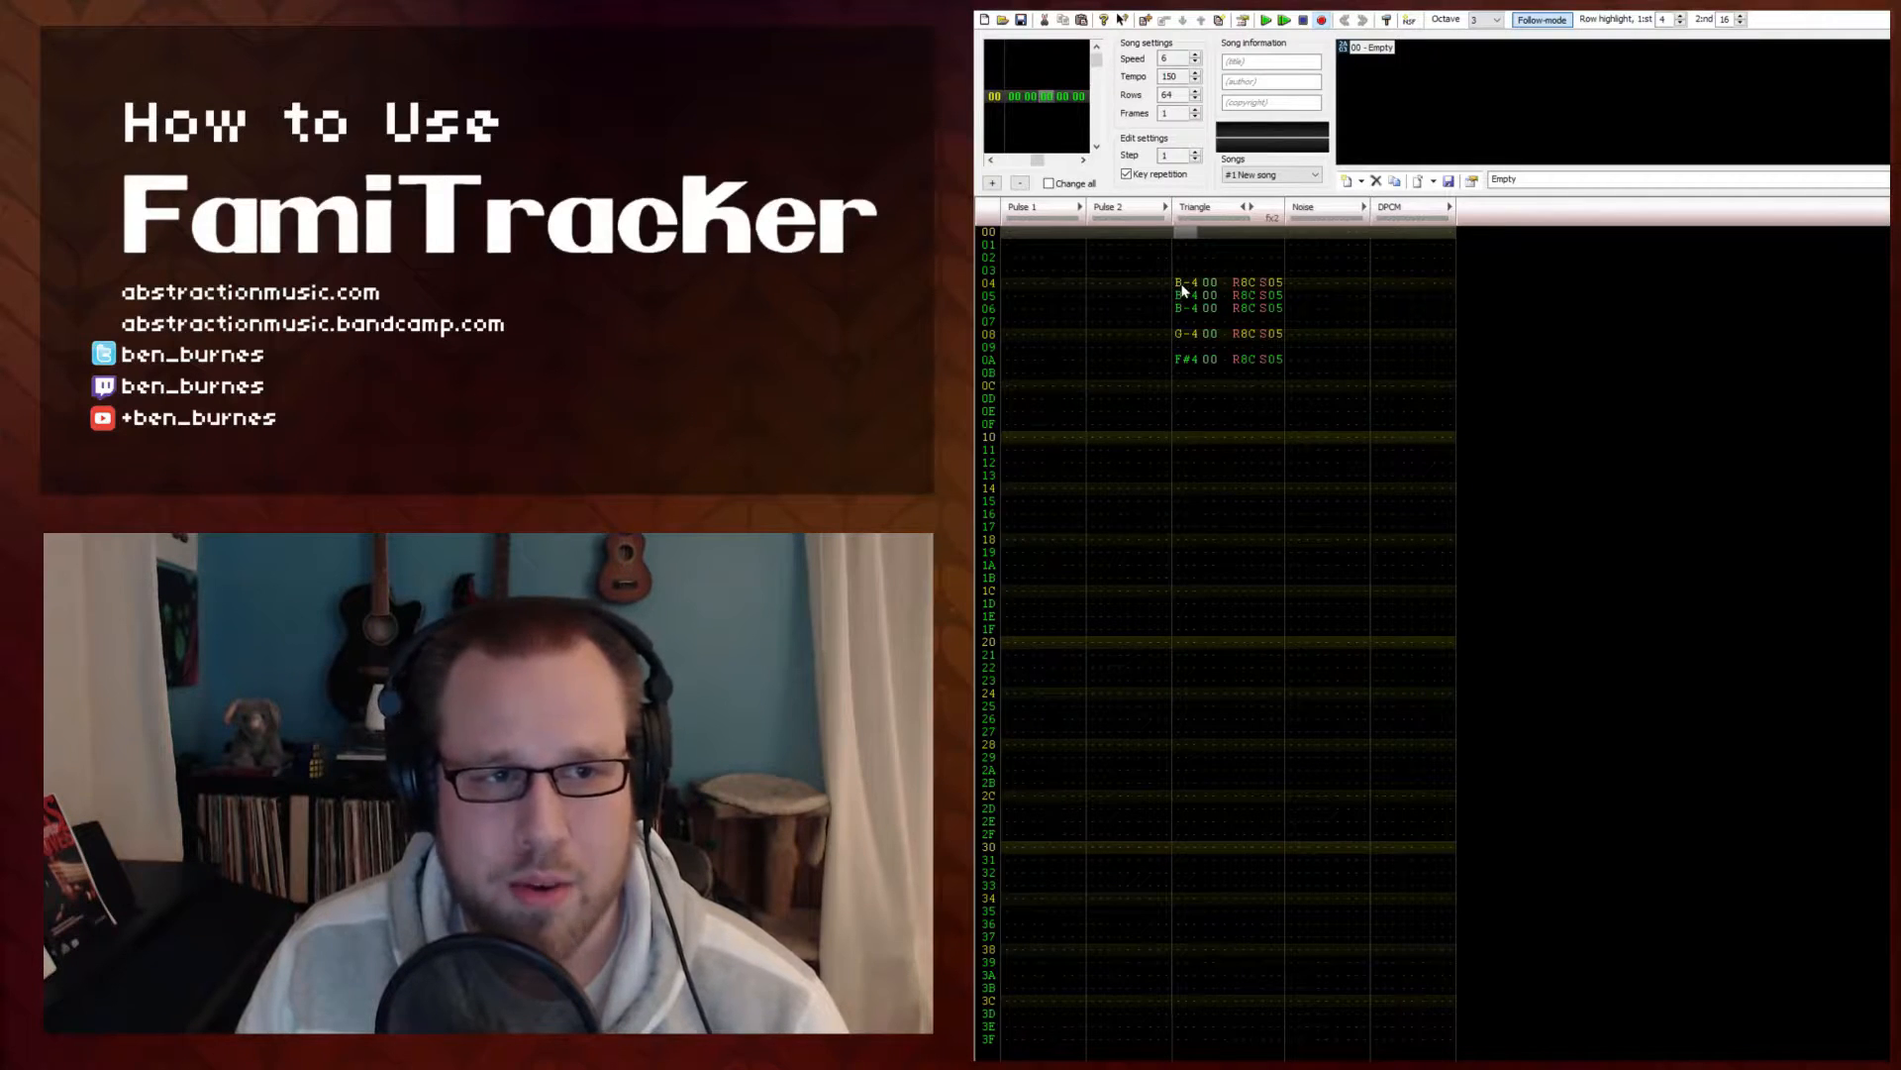
# - Place the second set of B-4/G-4/F#4 triangle hits at rows 15–1B with effect 224 and S05
pyautogui.click(1200, 283)
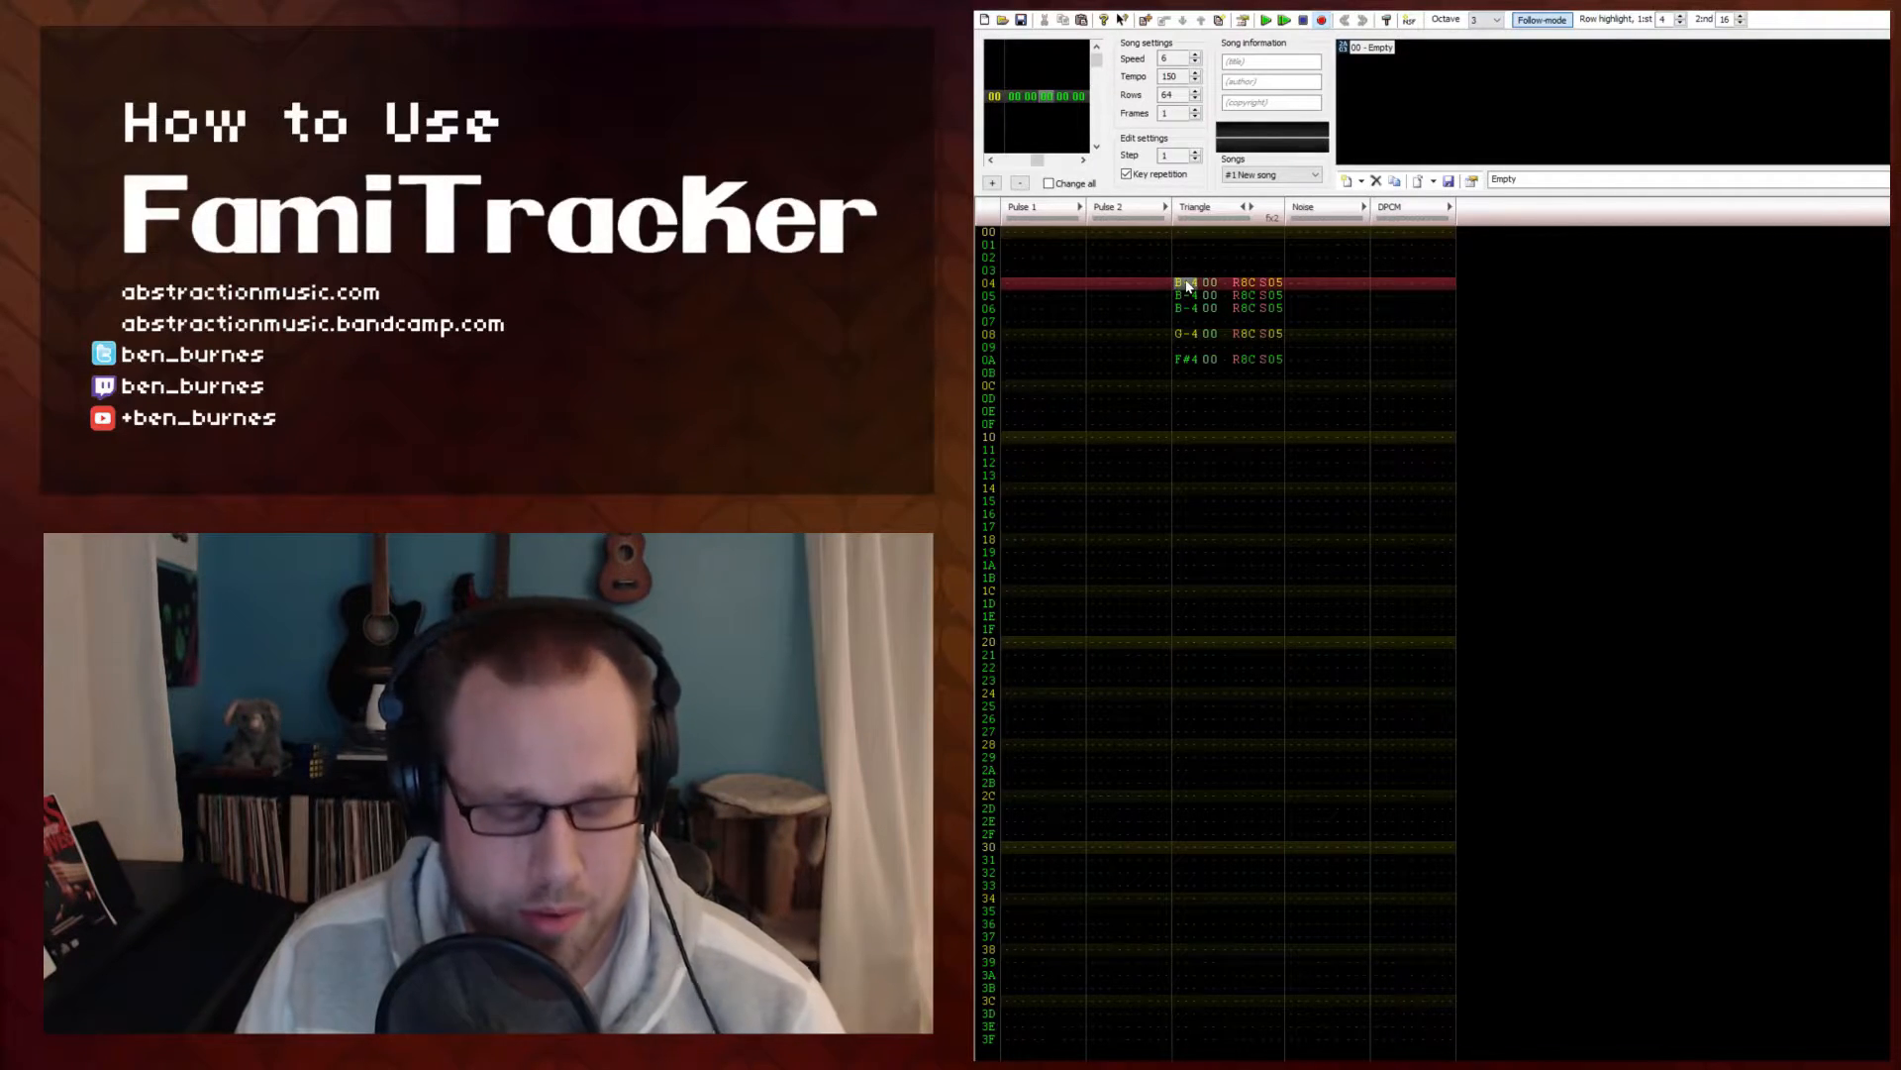
pyautogui.click(1194, 412)
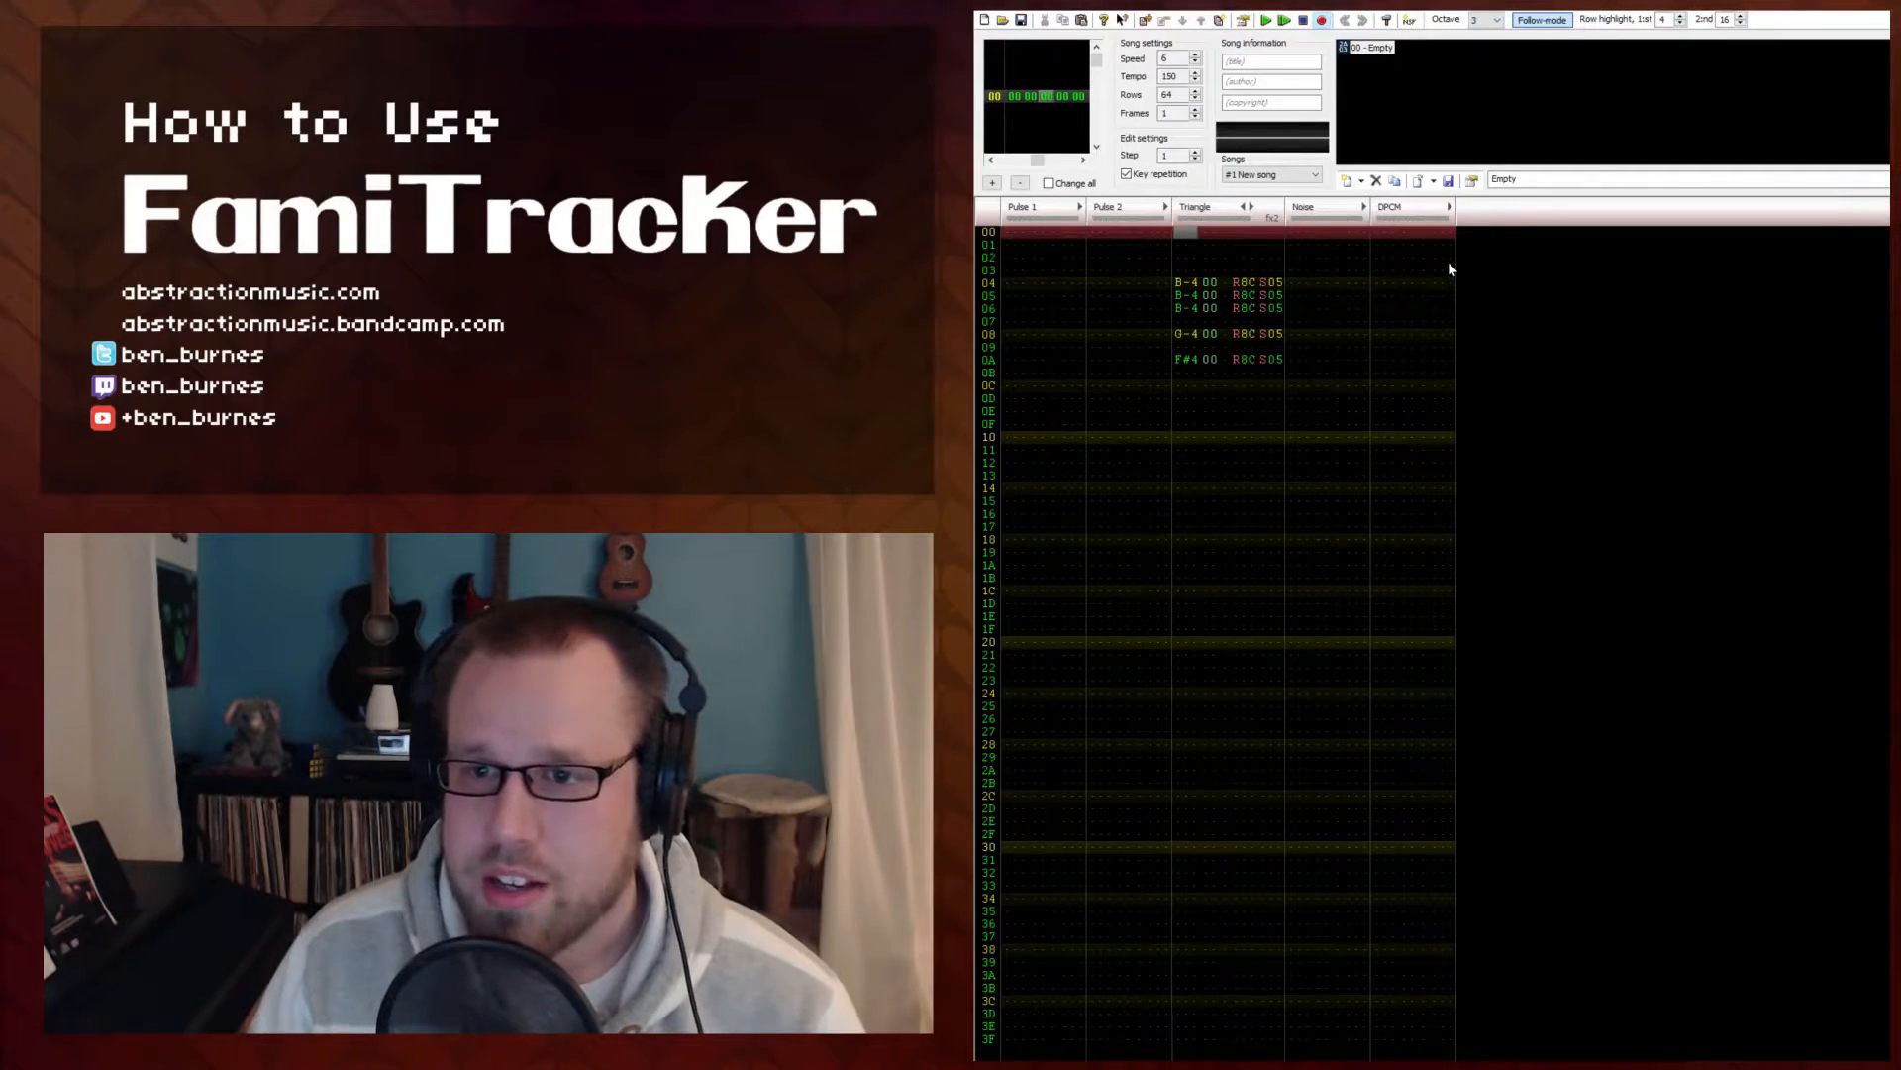
pyautogui.moveTo(1321, 142)
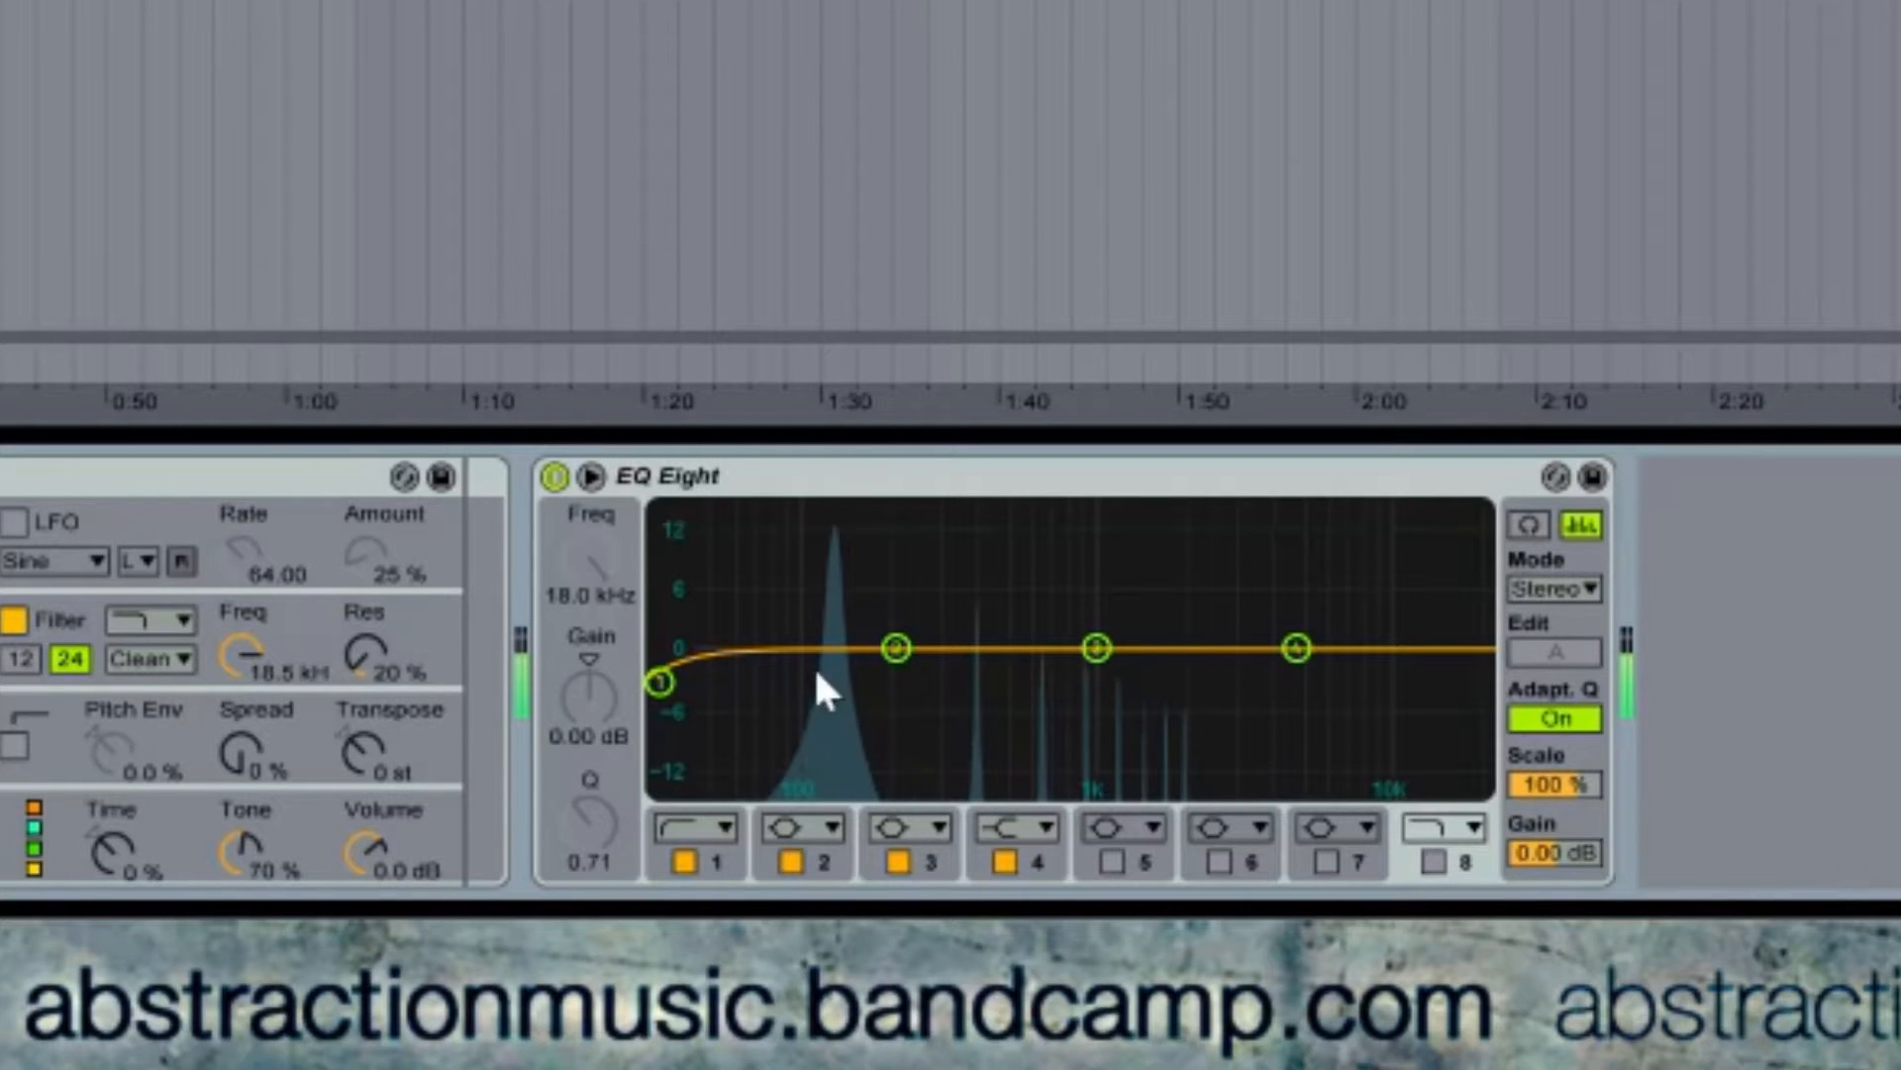
pyautogui.moveTo(907, 640)
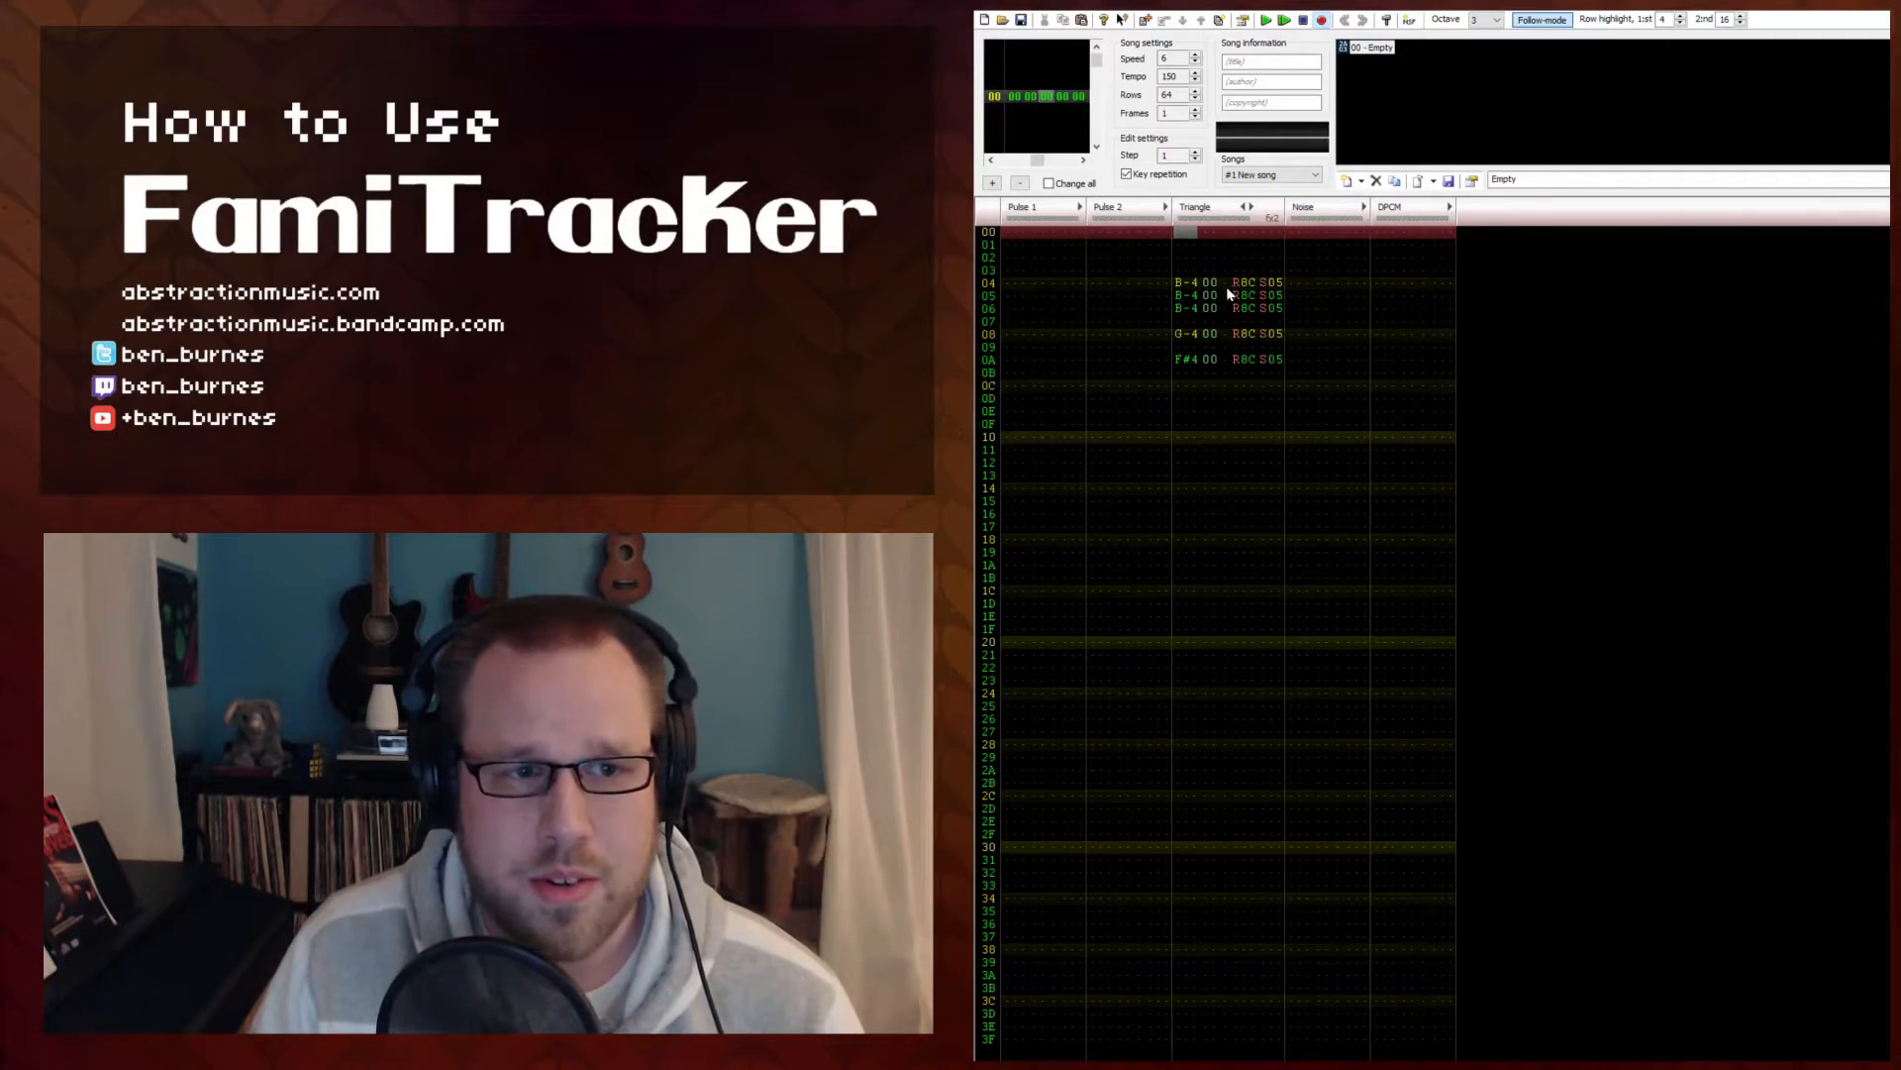
pyautogui.click(1246, 284)
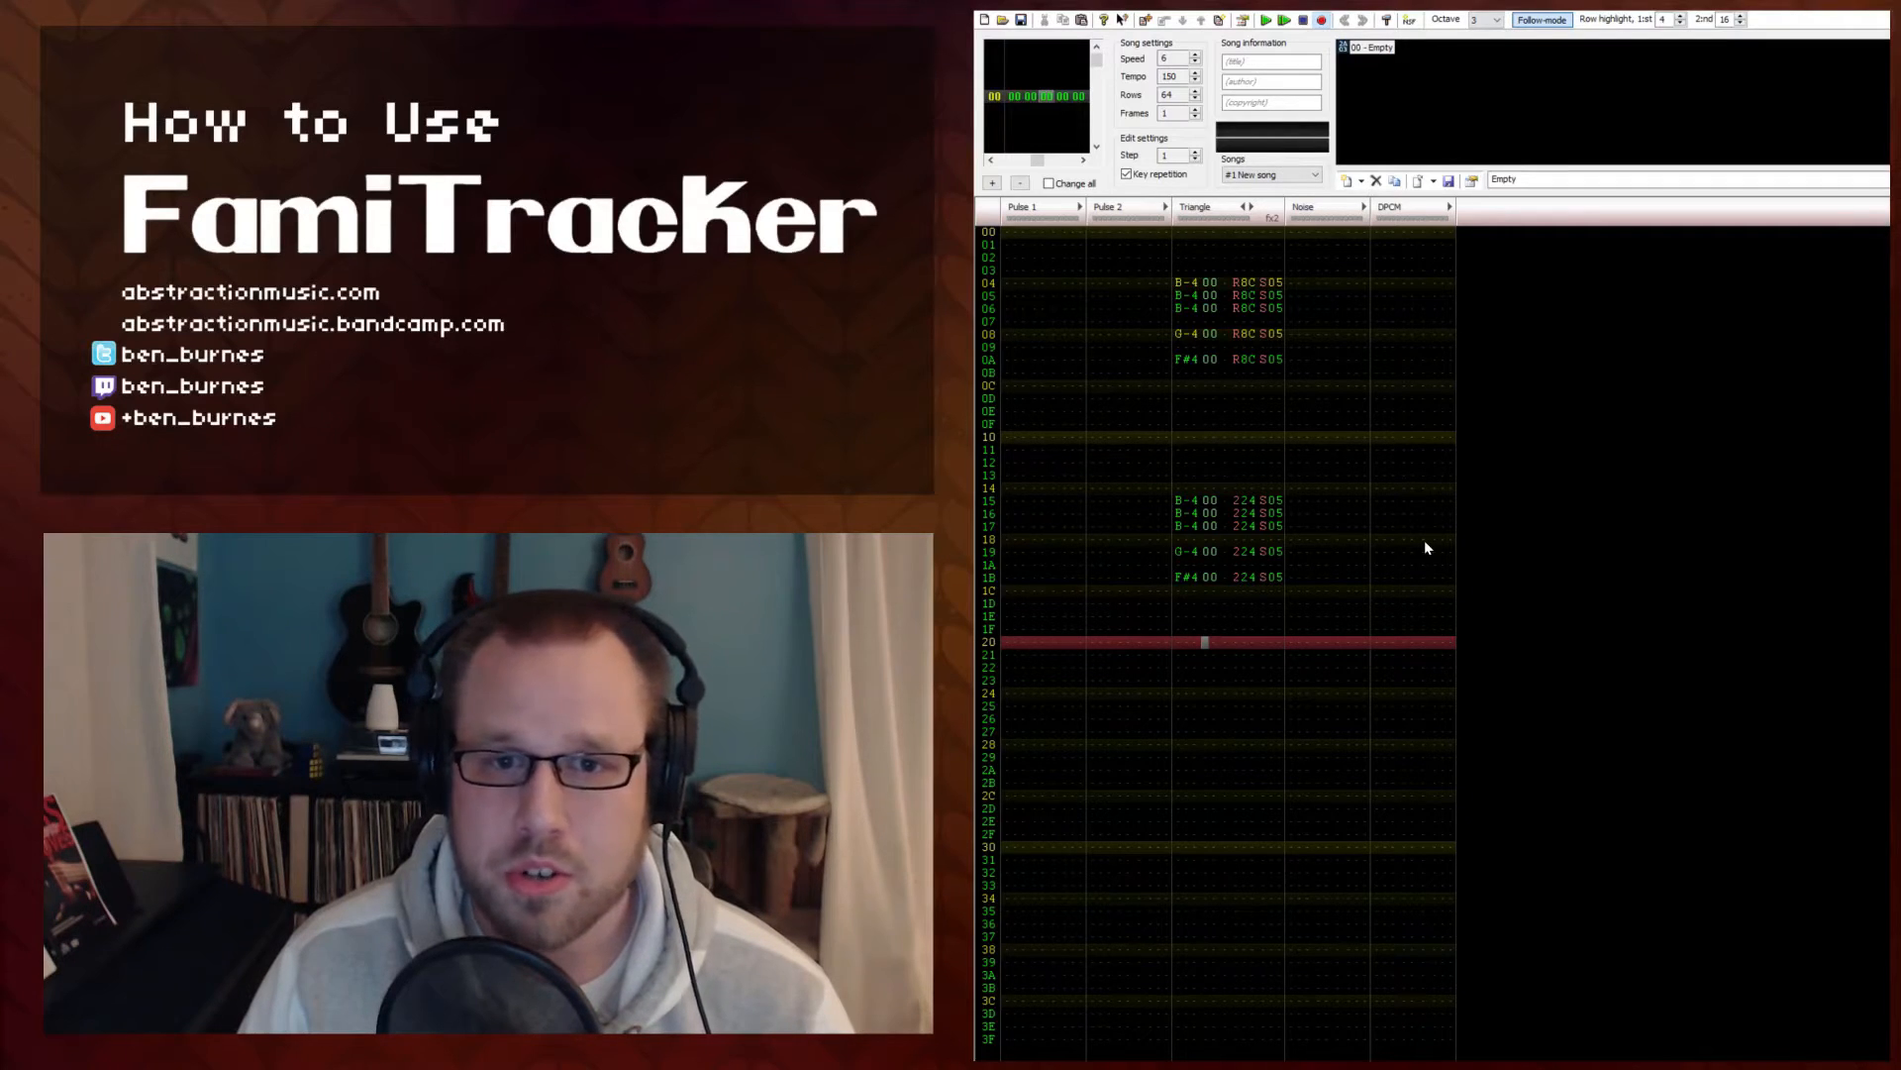
pyautogui.moveTo(1188, 689)
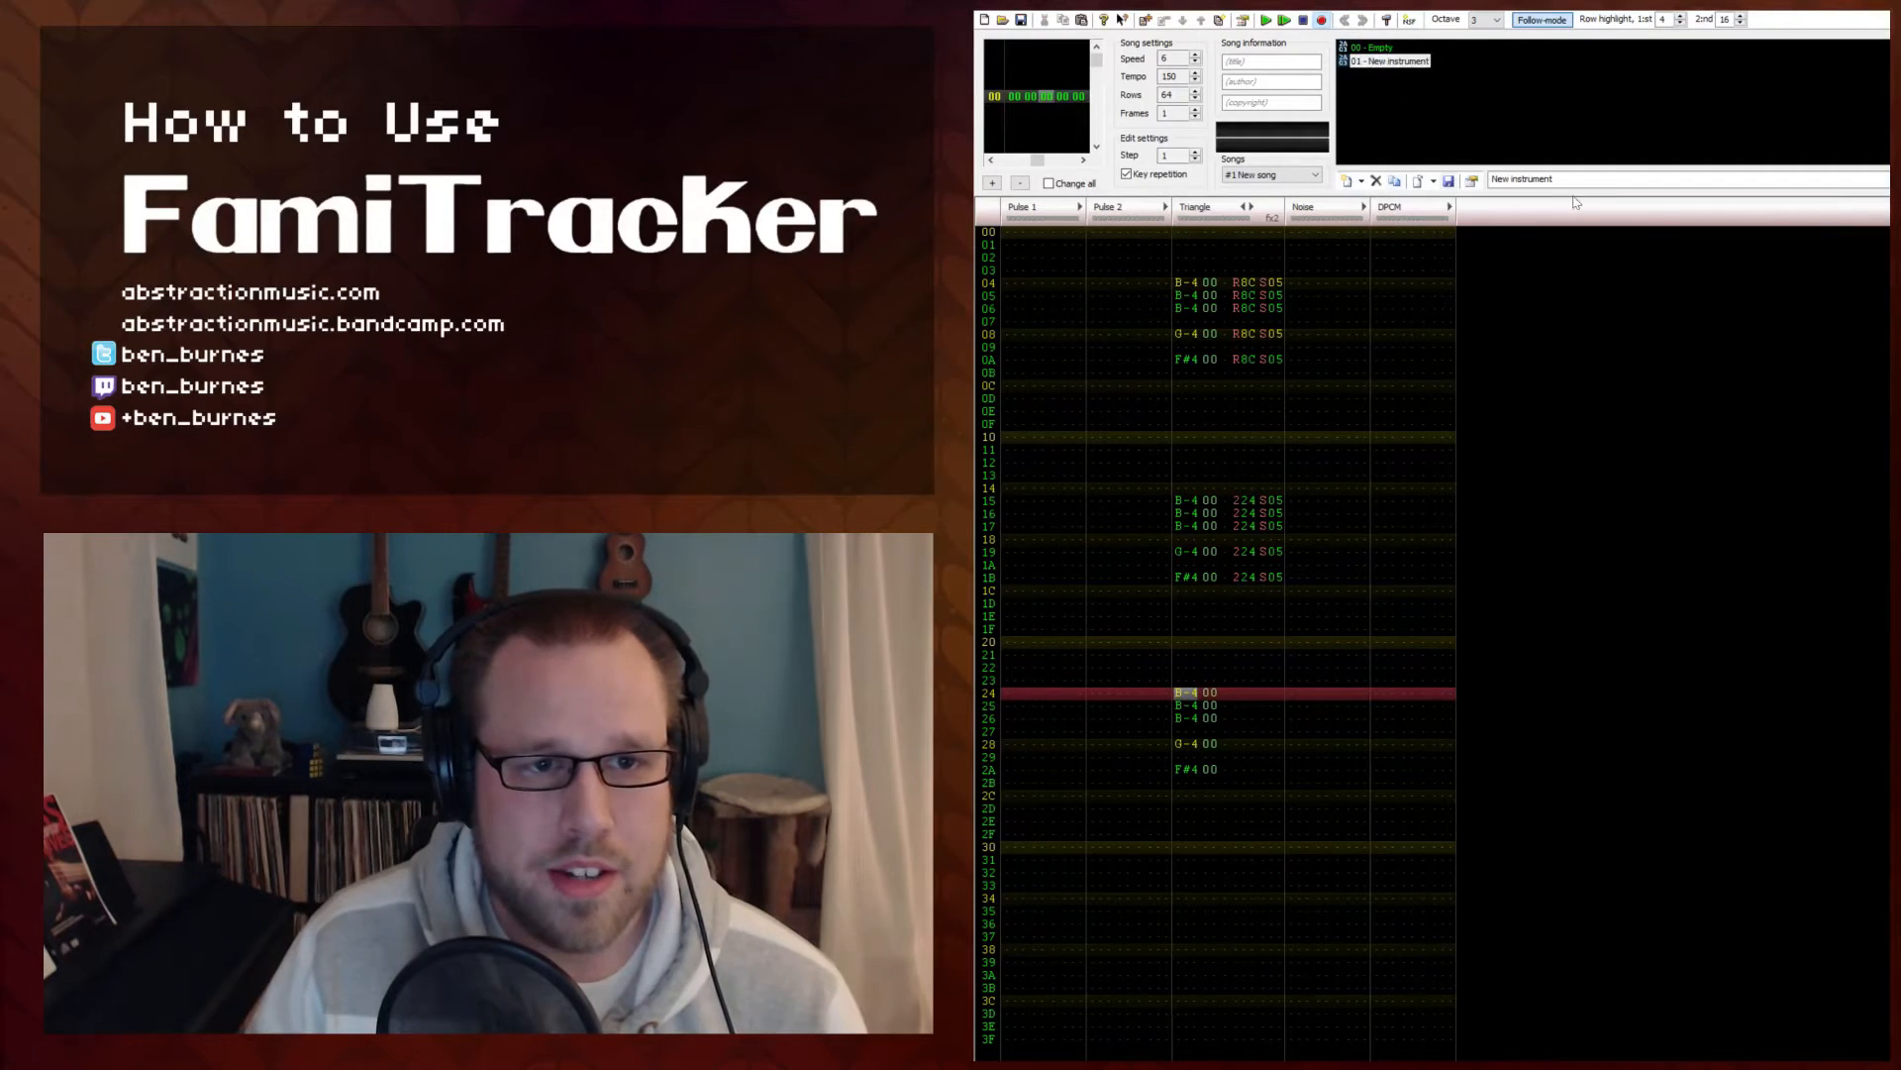
# - Add a new instrument named 'Pitched' for the third set of triangle hits at rows 24–2A
pyautogui.write('Pitched')
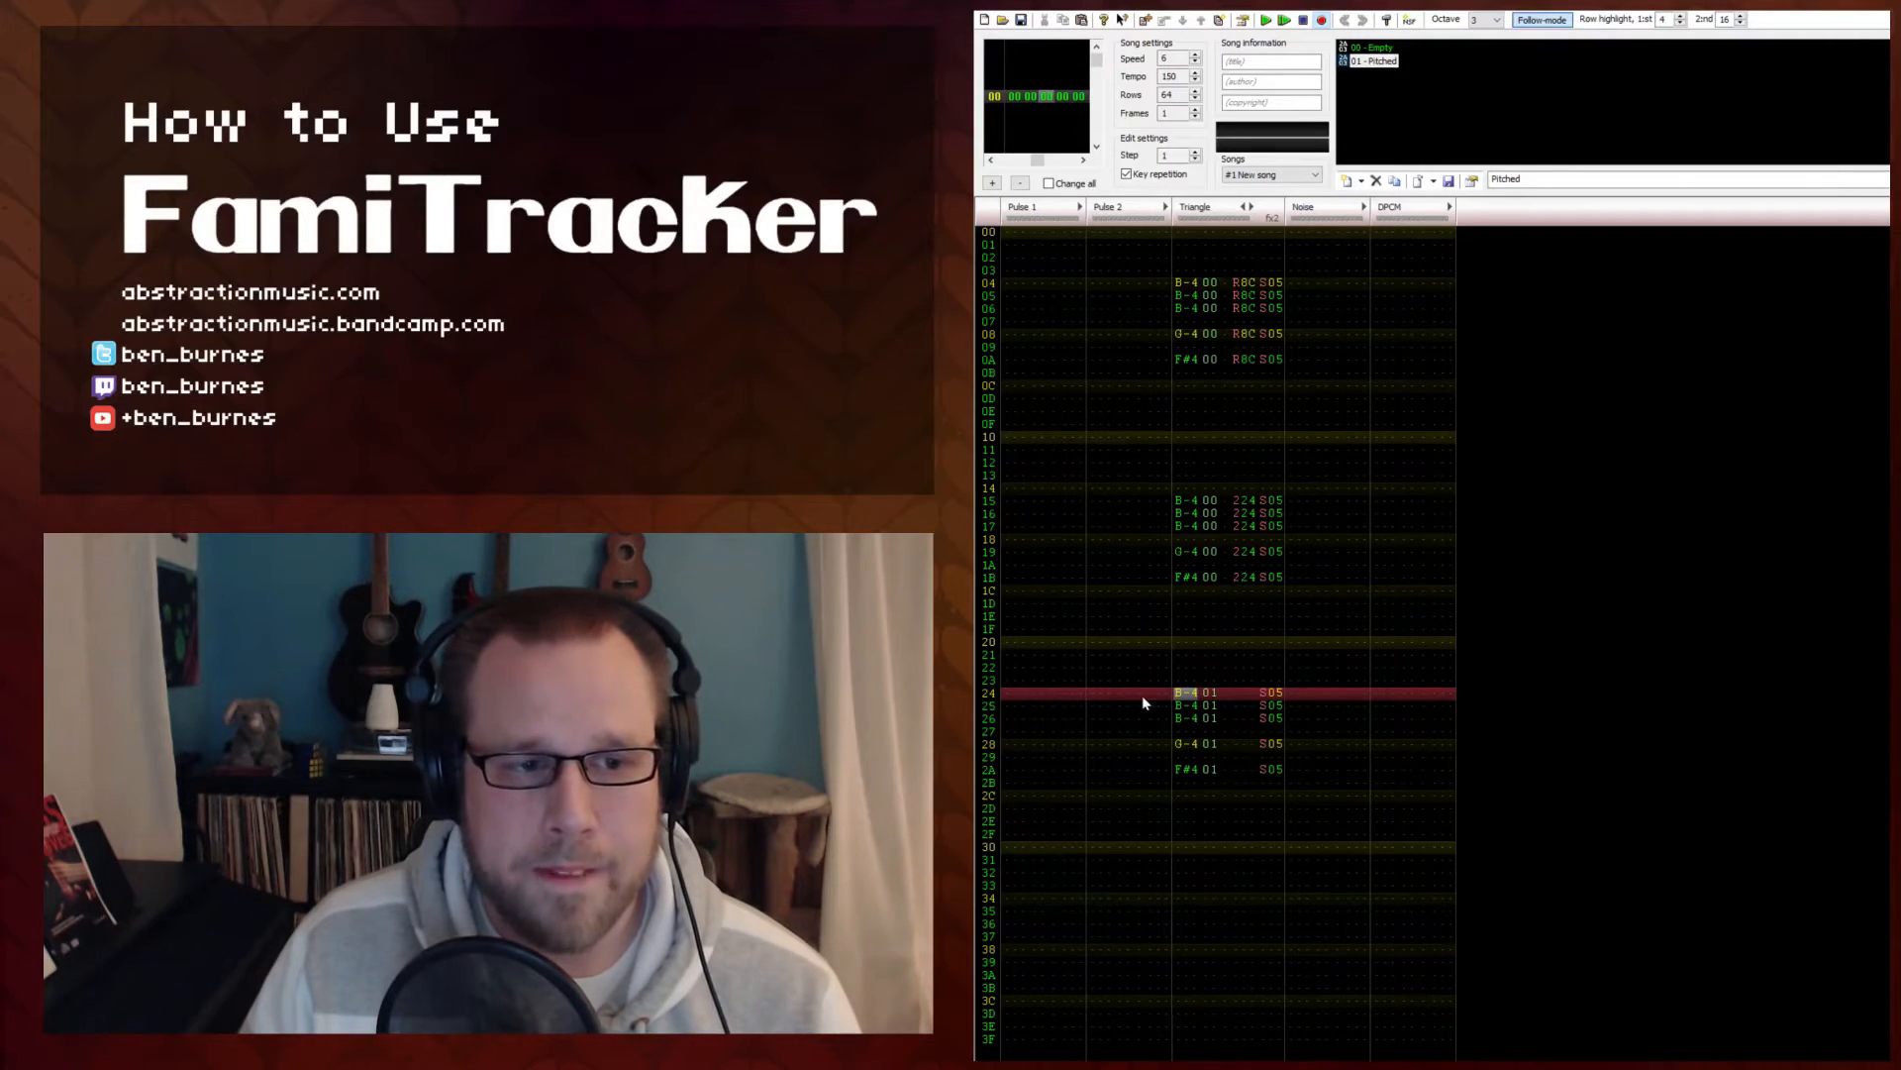
# - Enable the Pitch sequence on 'Pitched' and draw a single looped pitch step value
pyautogui.doubleClick(1372, 61)
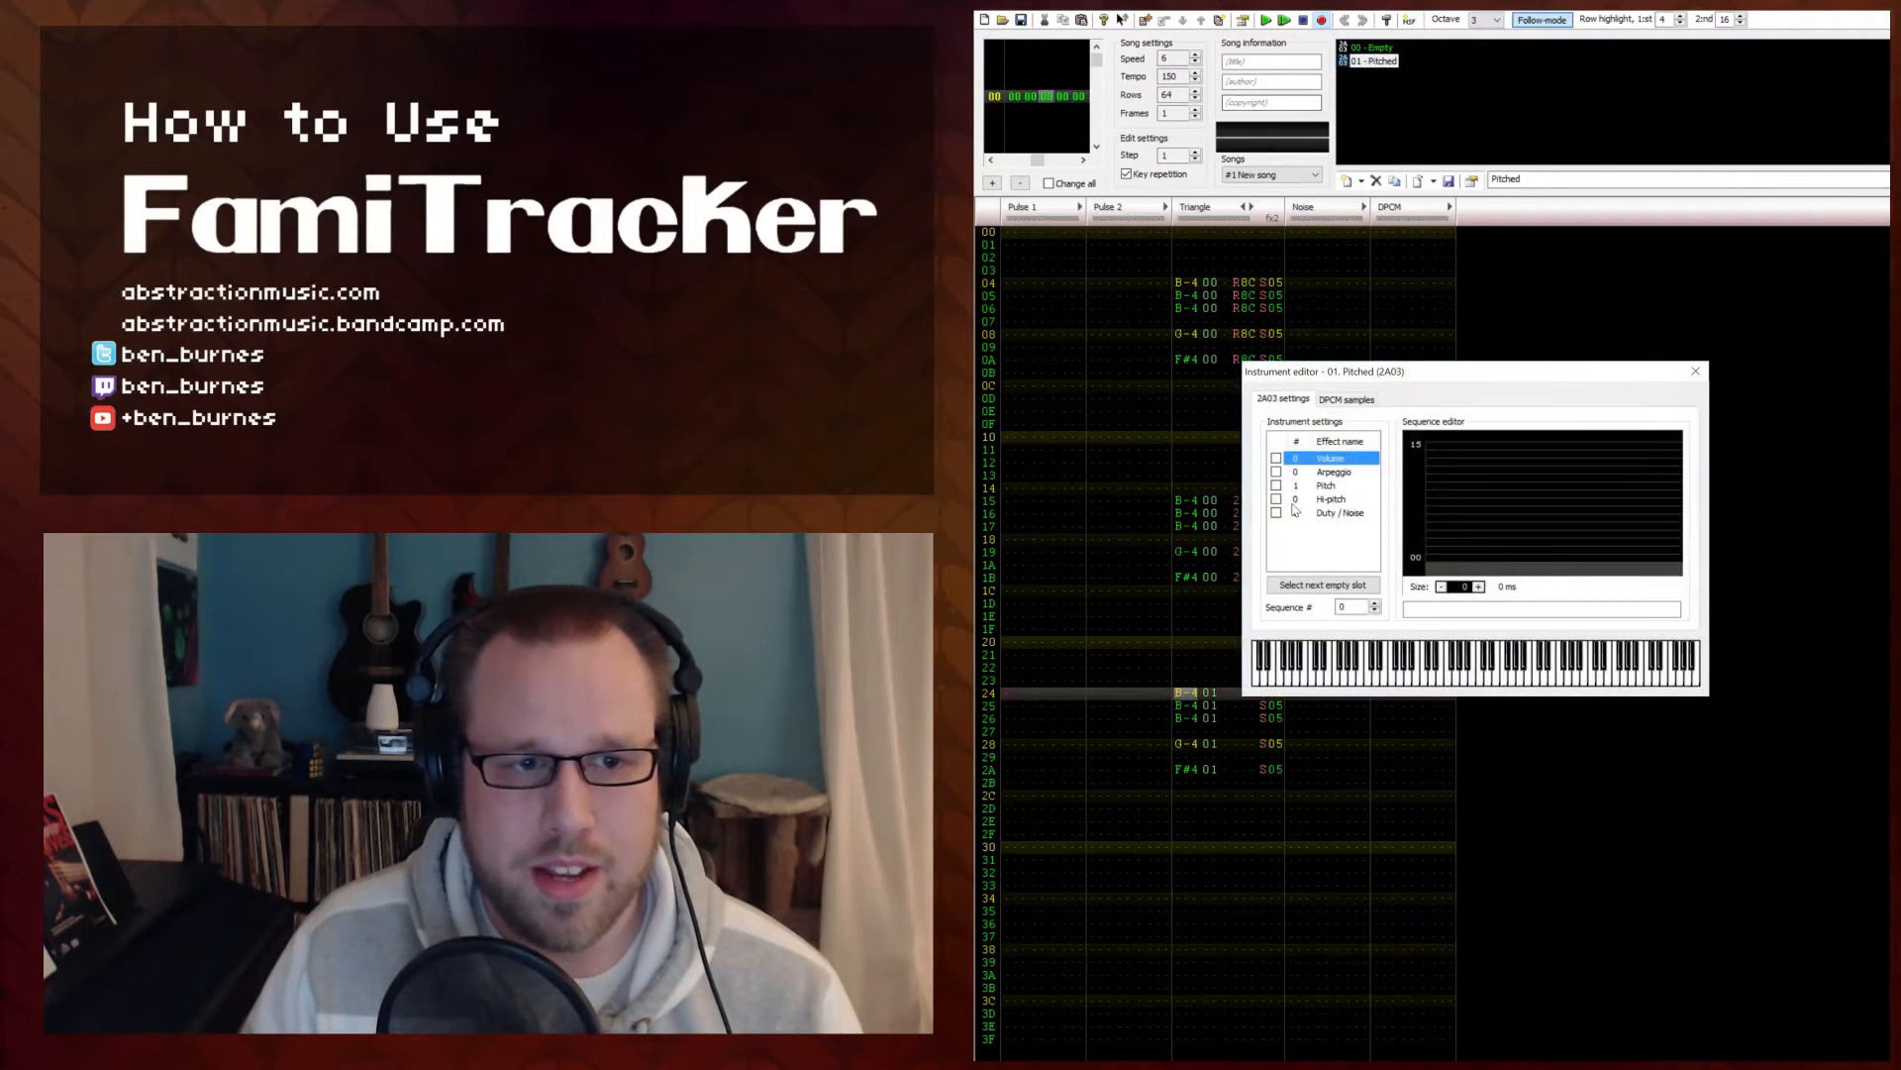
pyautogui.click(1325, 485)
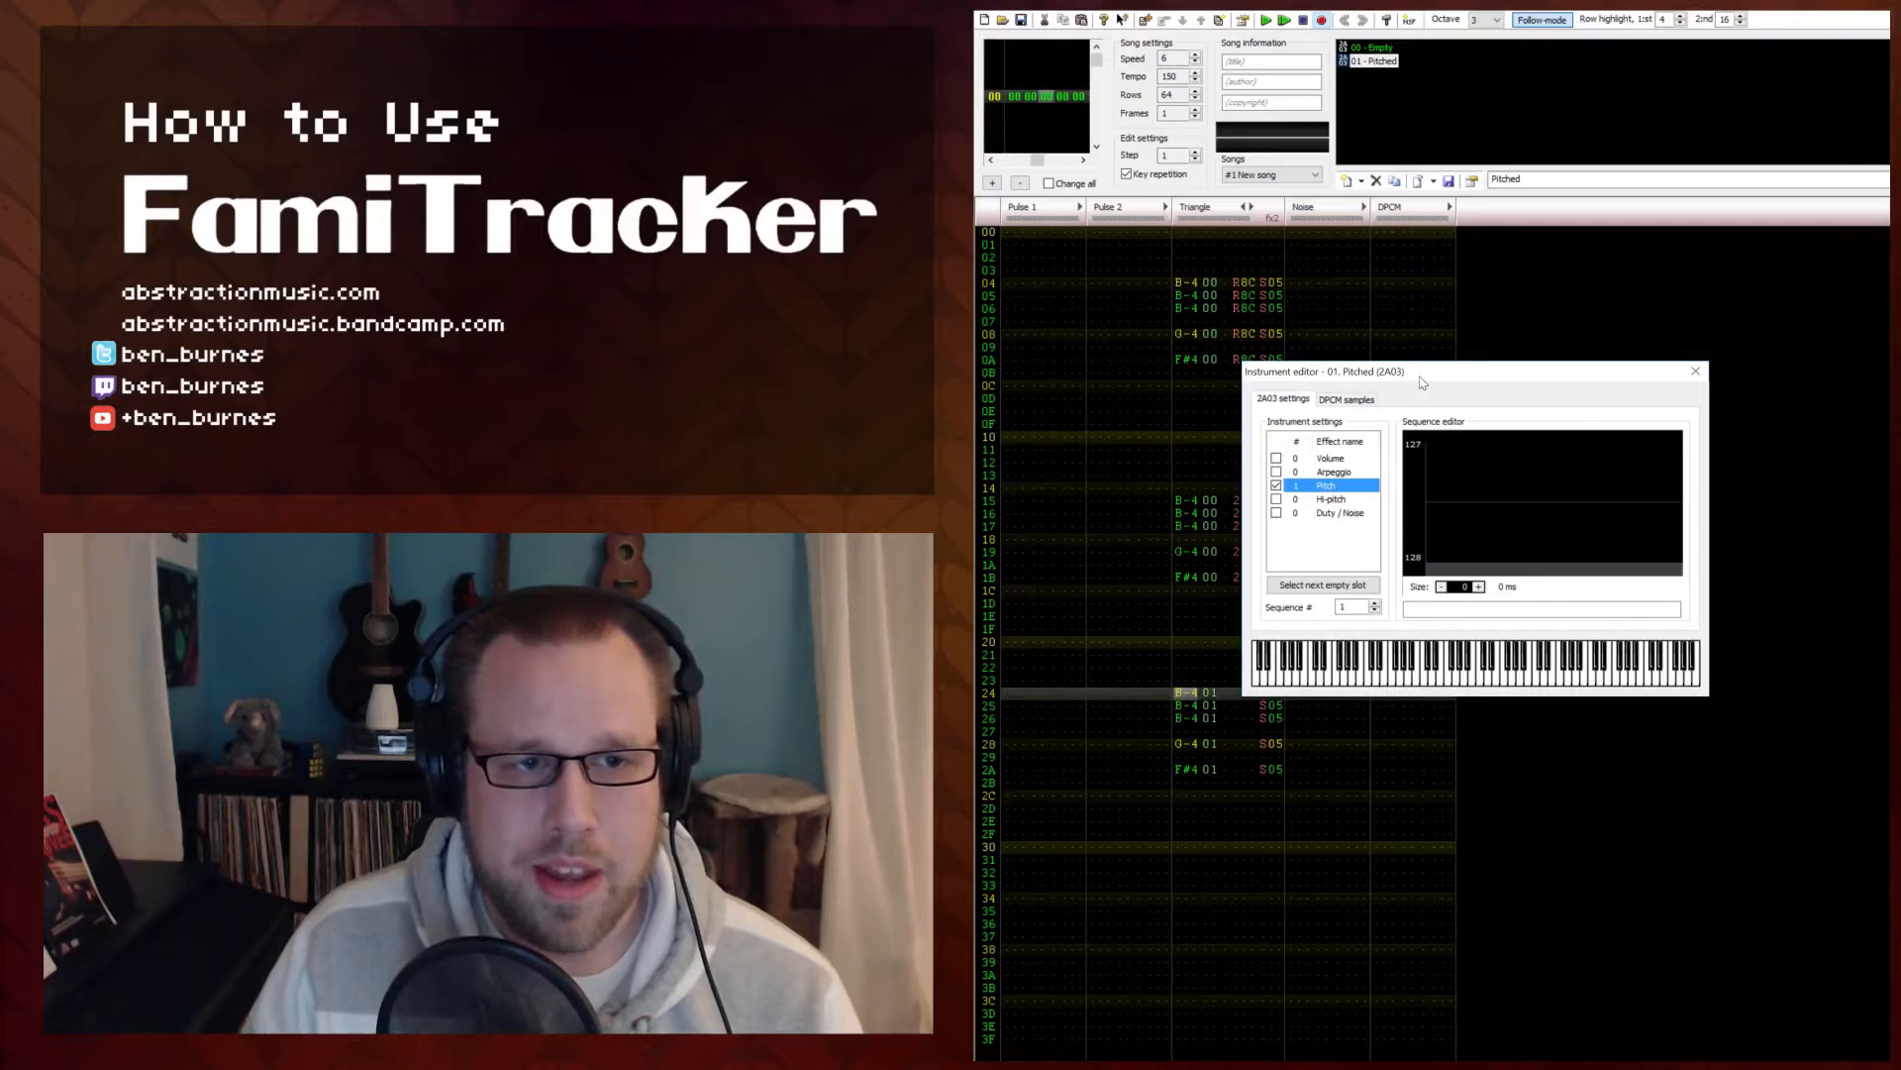
pyautogui.moveTo(1333, 370); pyautogui.dragTo(1333, 305)
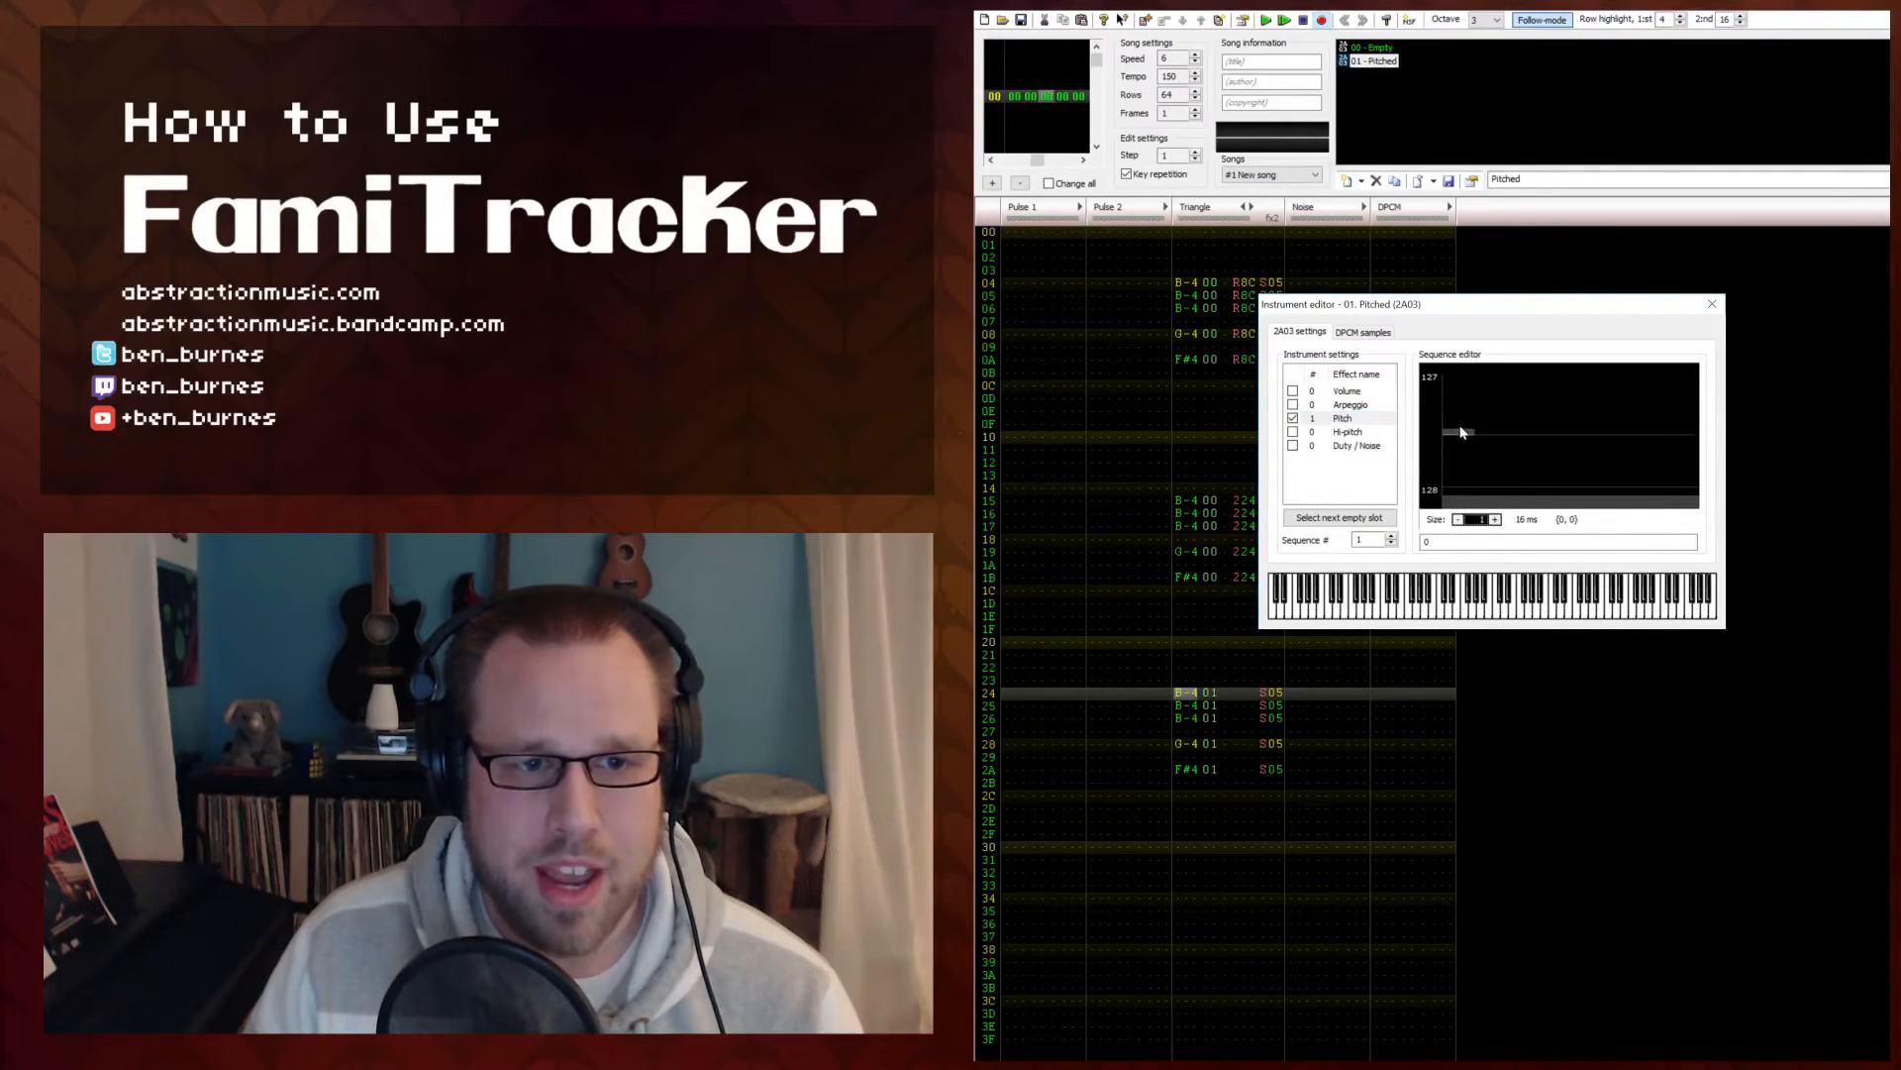
pyautogui.click(1451, 424)
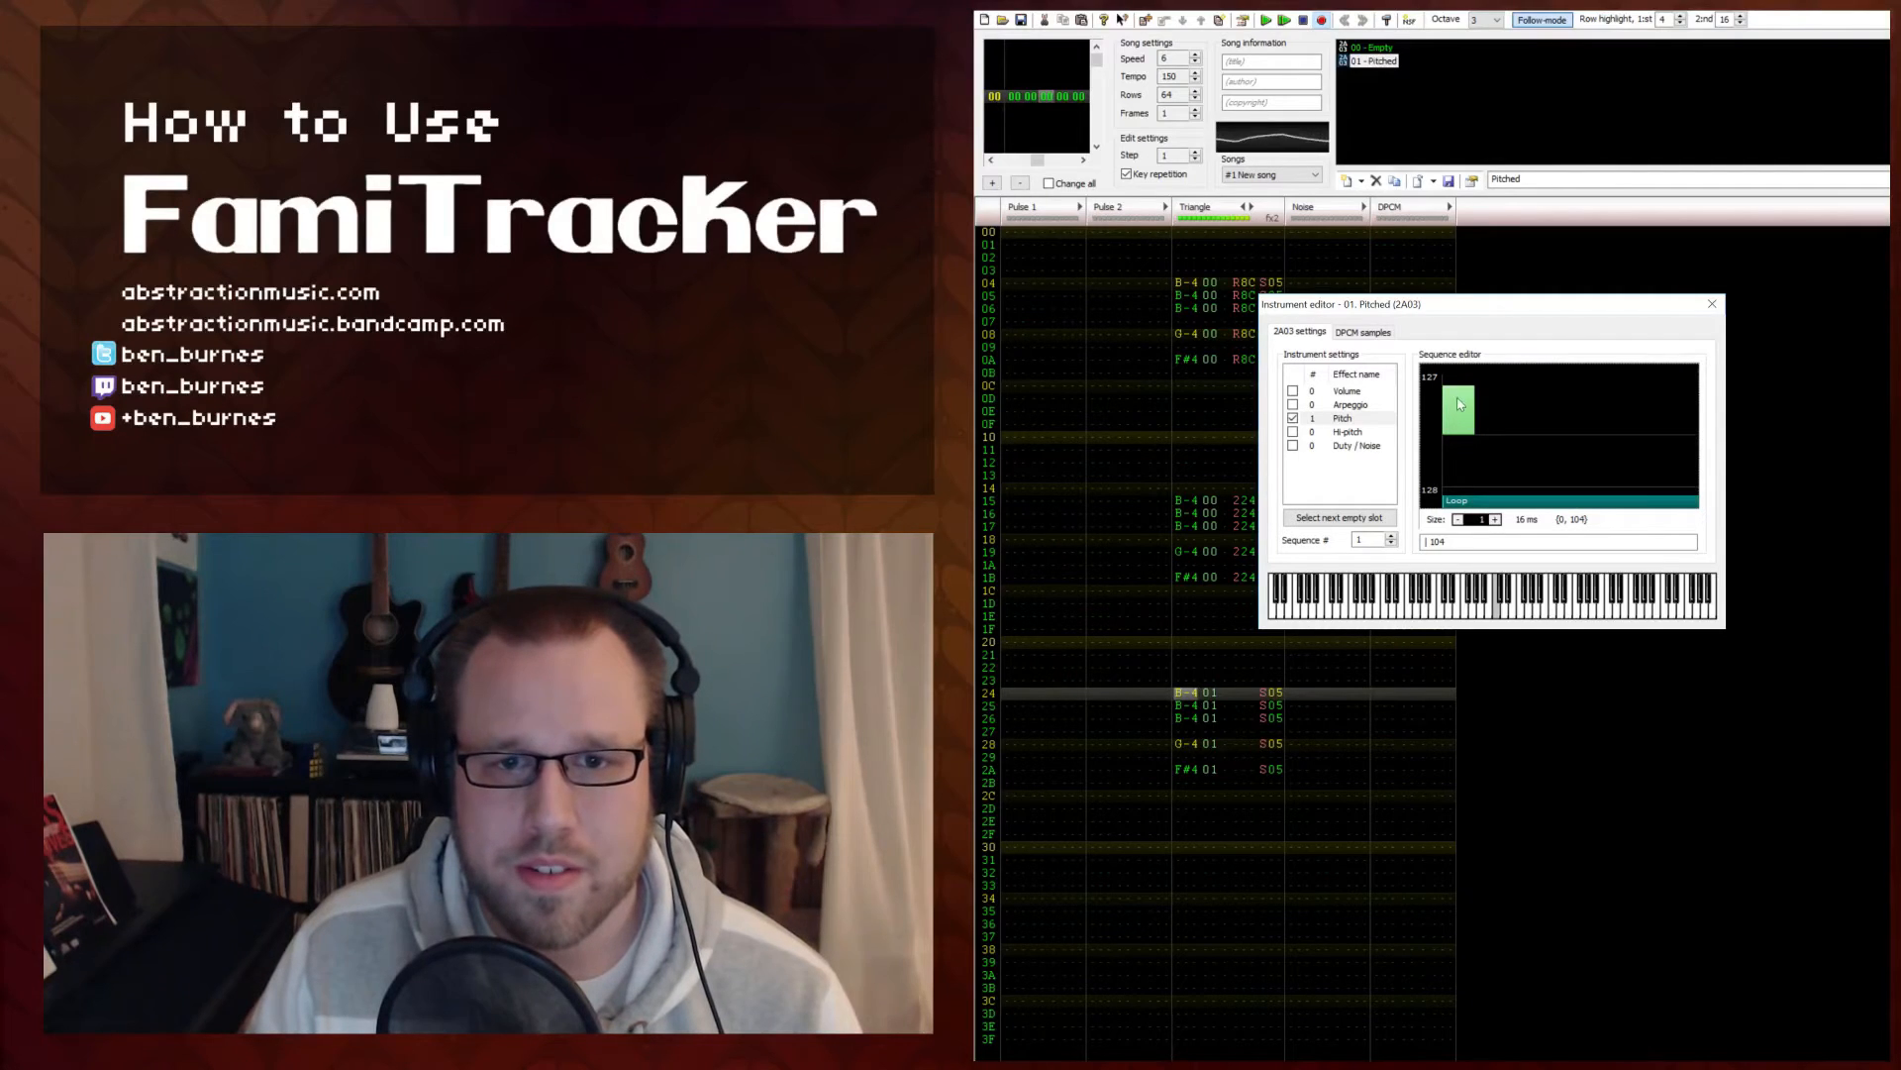
pyautogui.click(1462, 418)
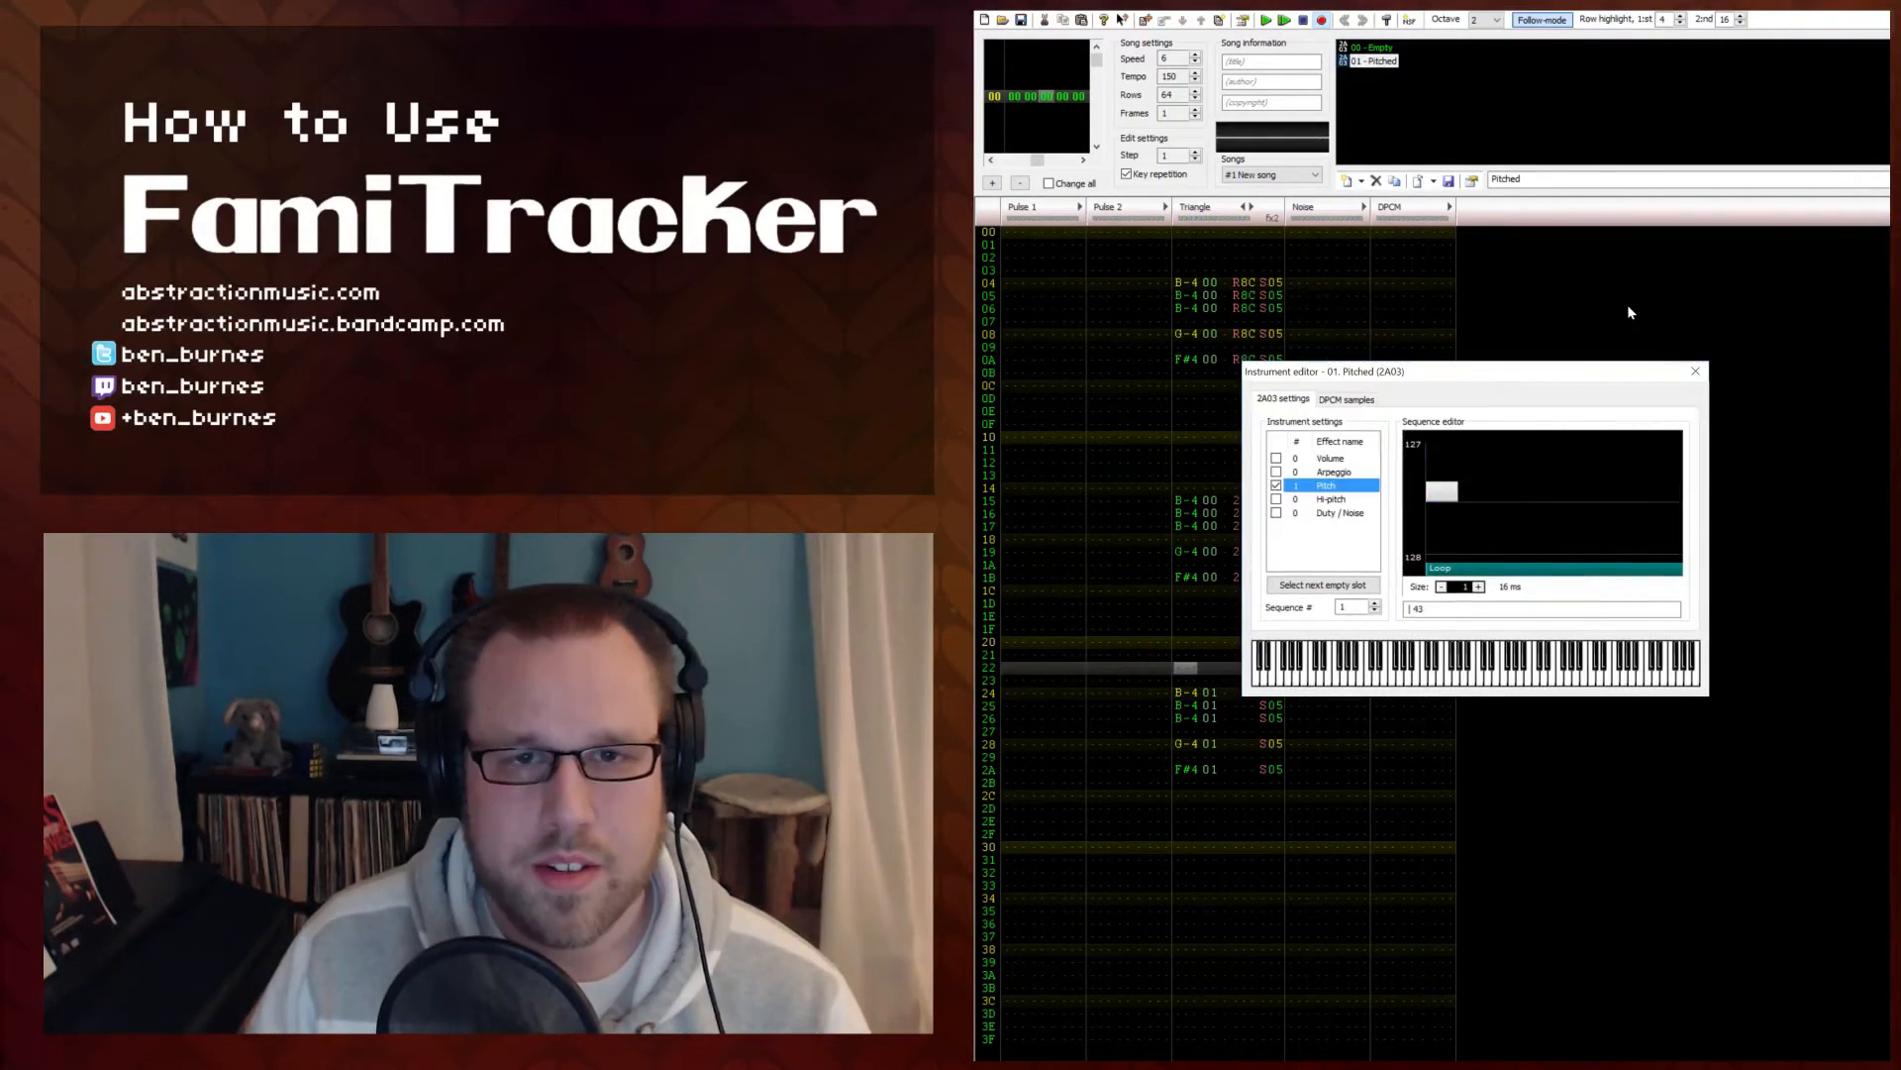
# - Close the Instrument editor to show the pattern with all three sets of drum hits
pyautogui.click(1693, 370)
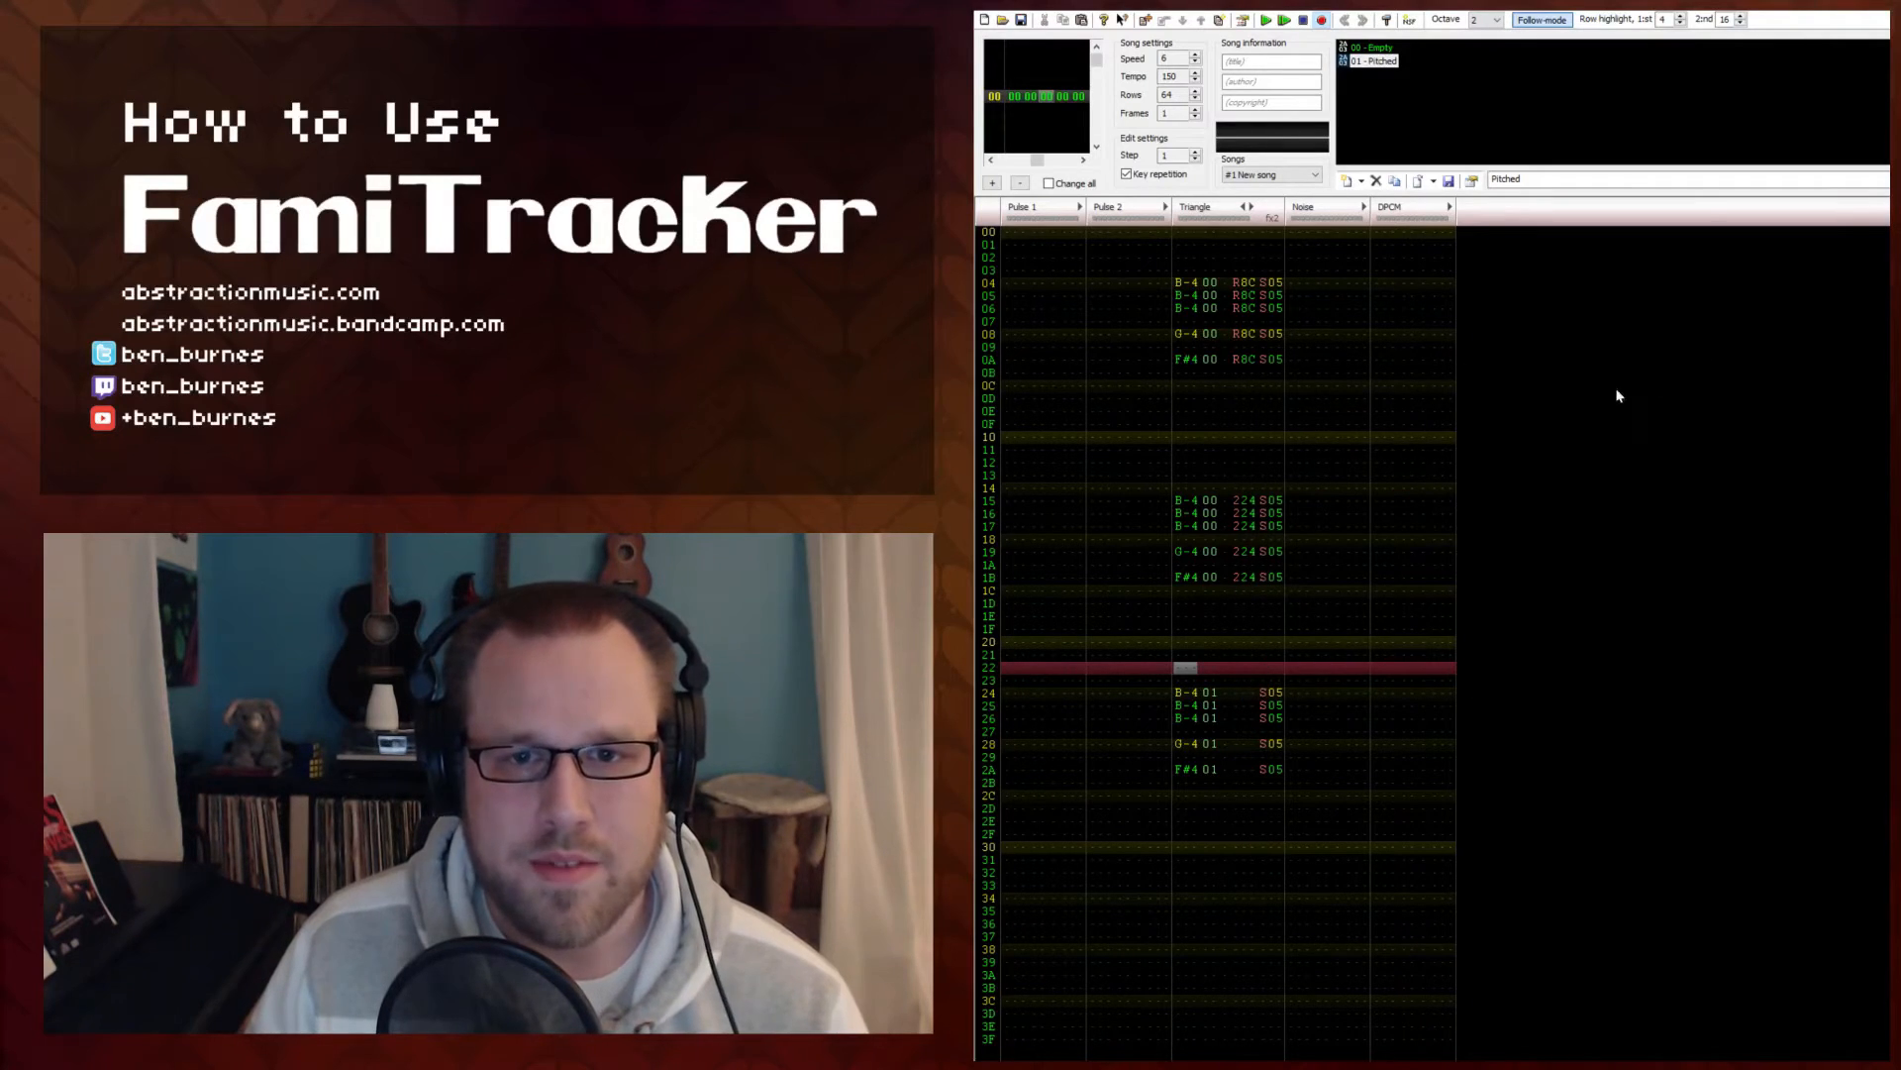
pyautogui.moveTo(1198, 693)
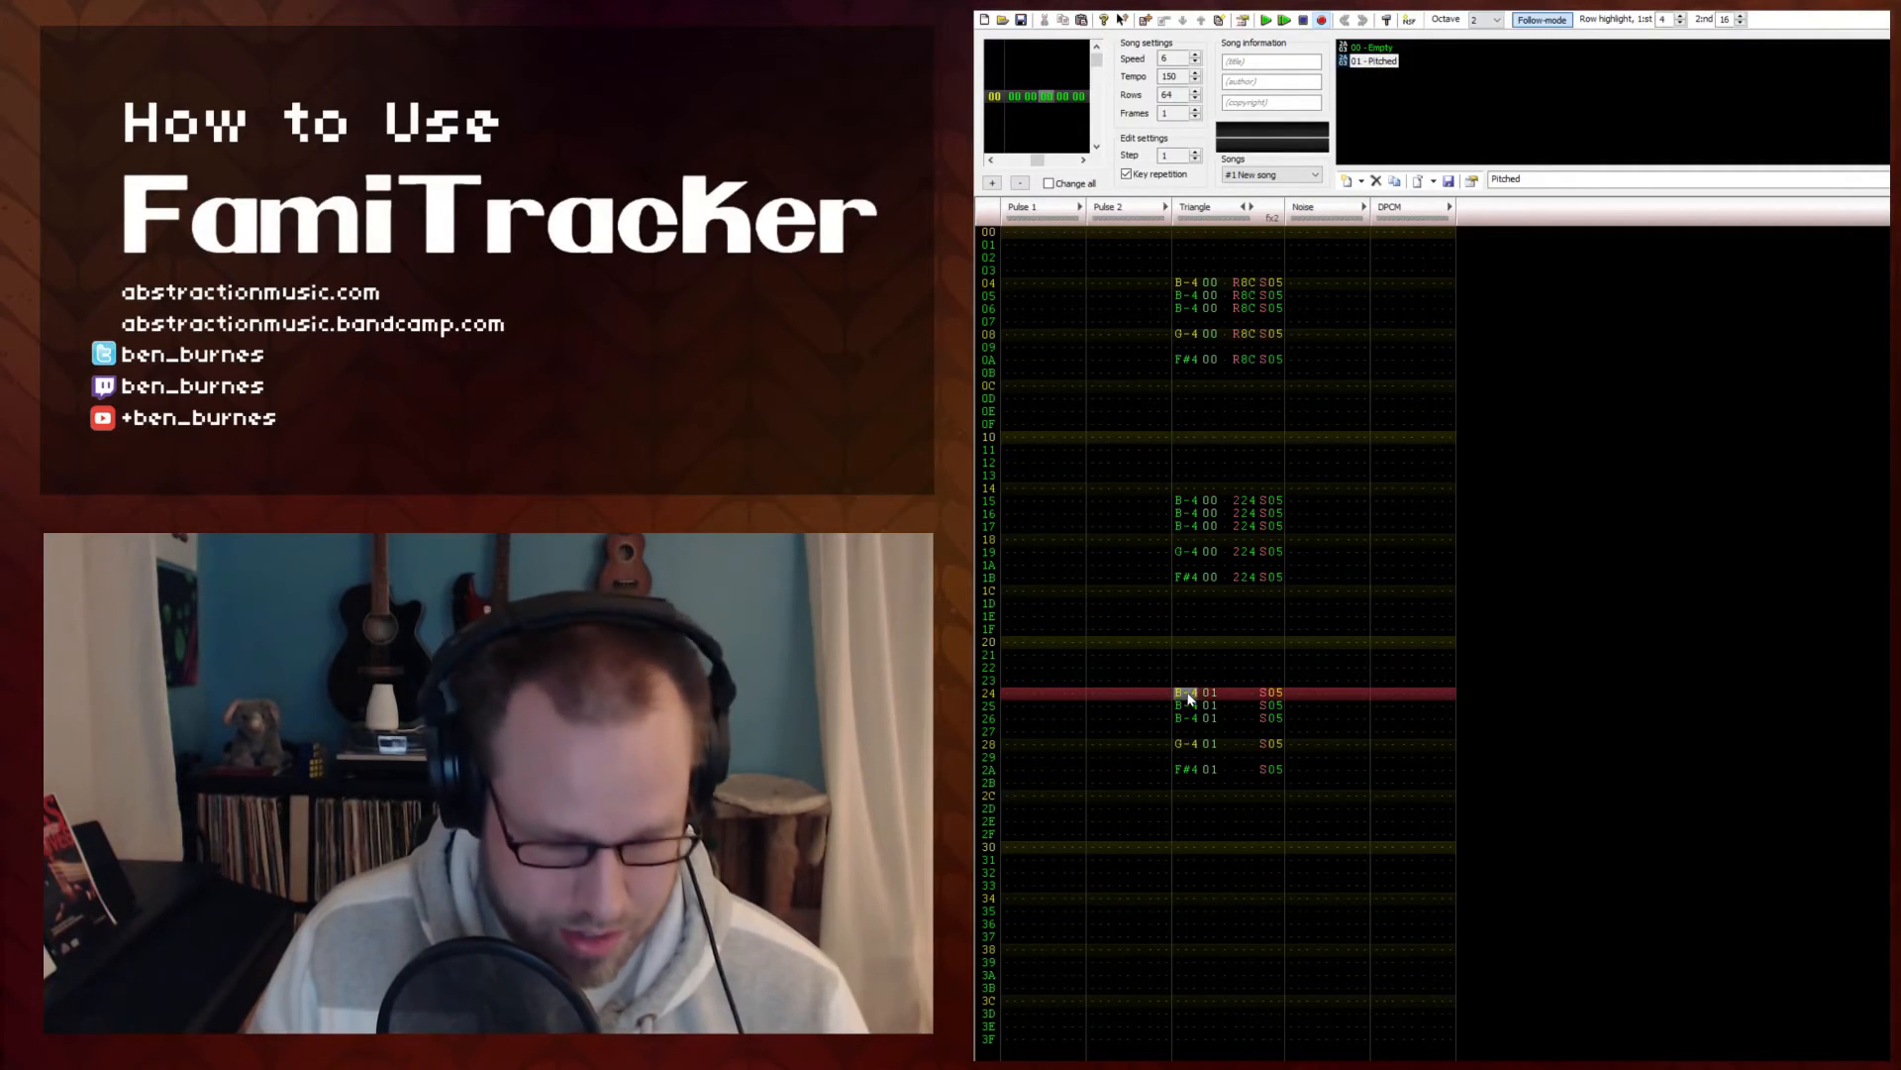
pyautogui.moveTo(1095, 701)
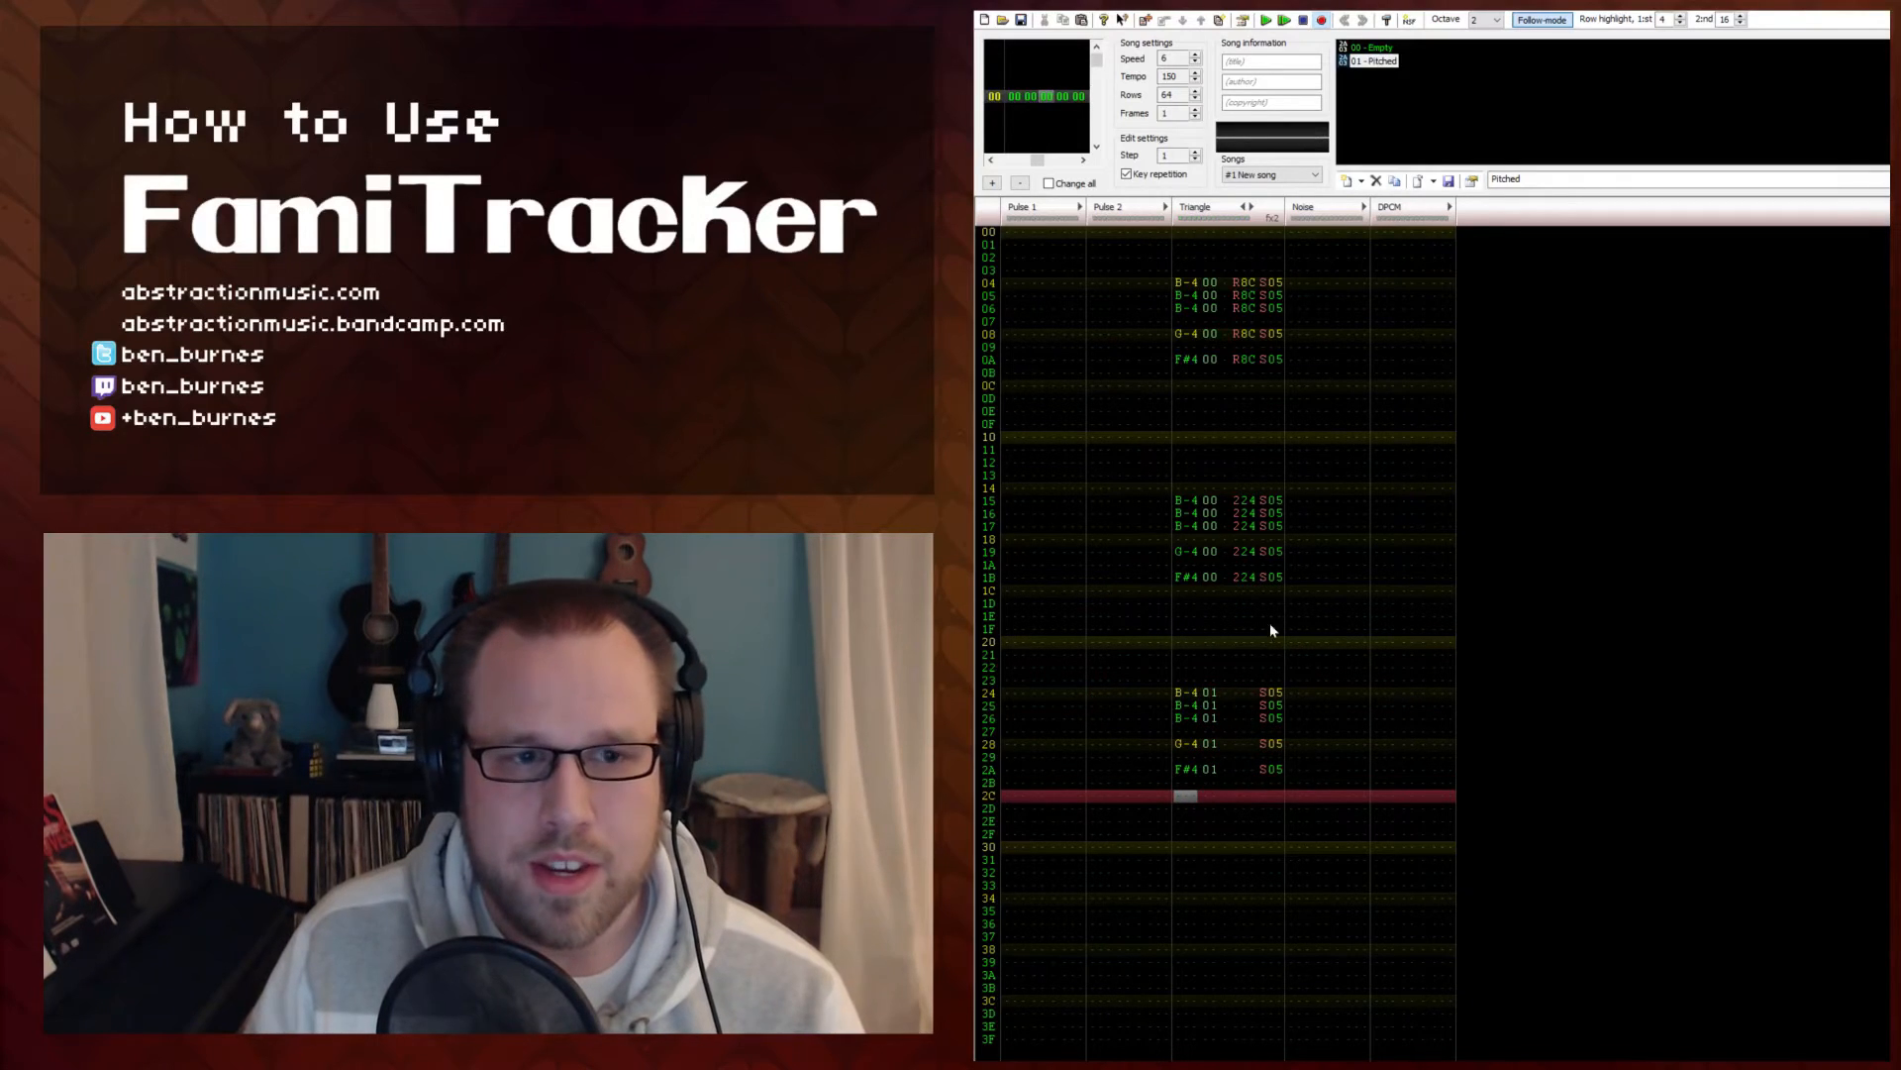
pyautogui.moveTo(1183, 709)
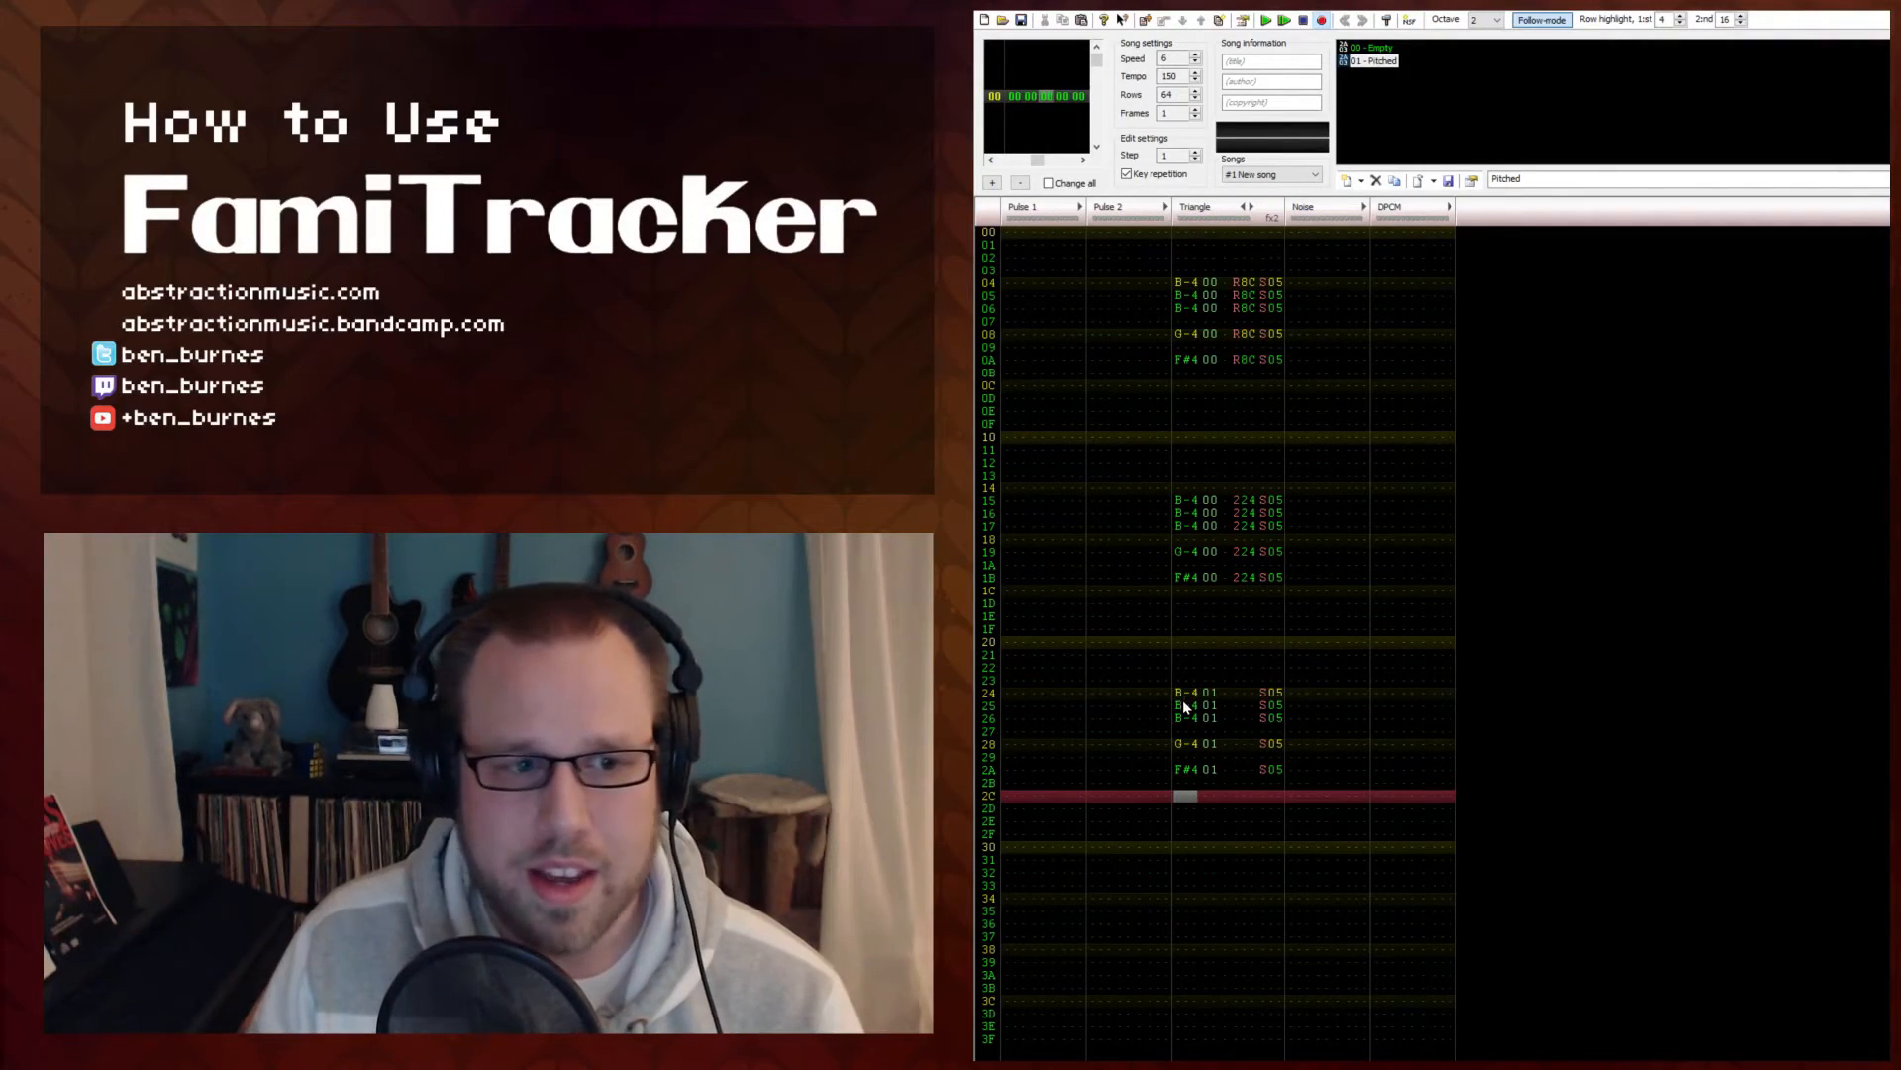